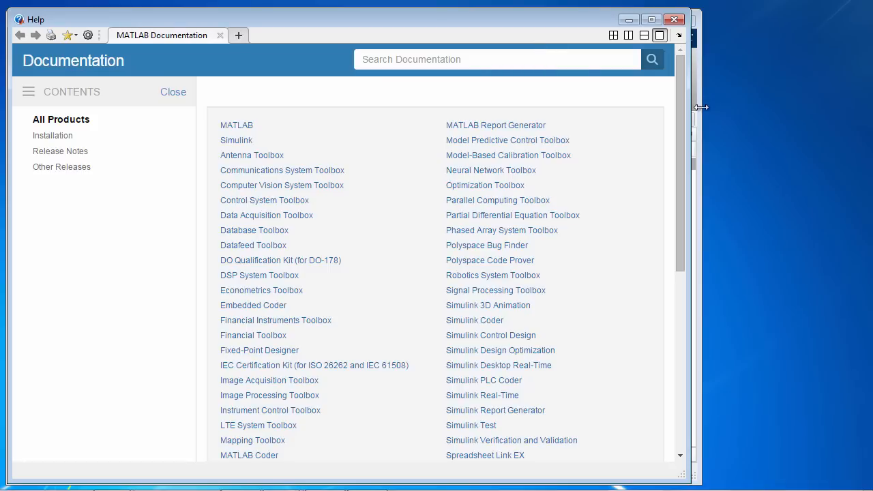
Confirm the BeagleBone Black support package is installed and close the Help window
scroll("down", 3)
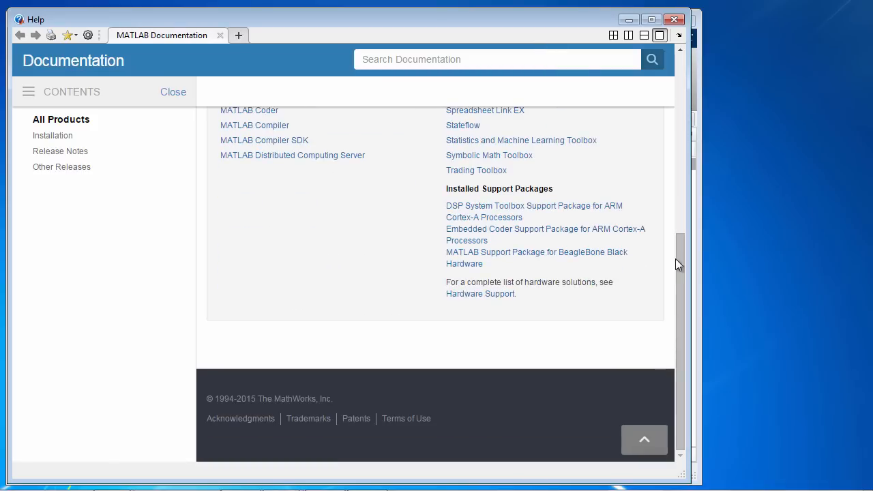
mouse_move(459, 186)
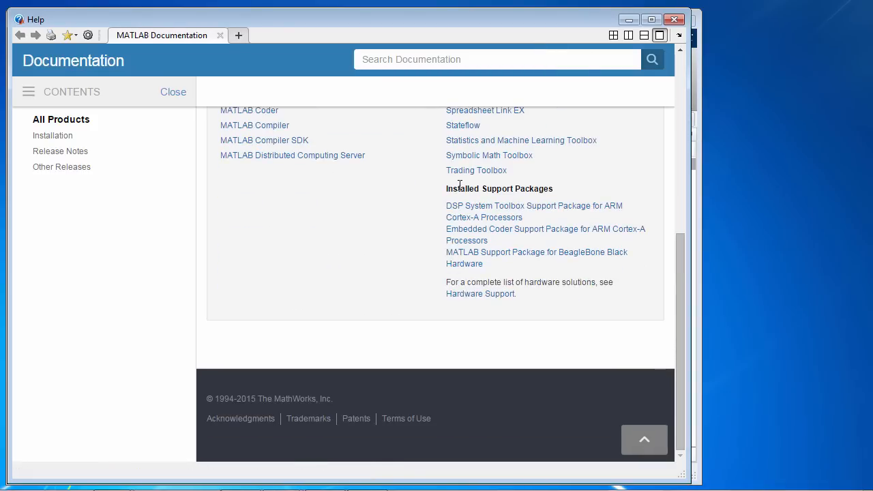
mouse_move(545, 234)
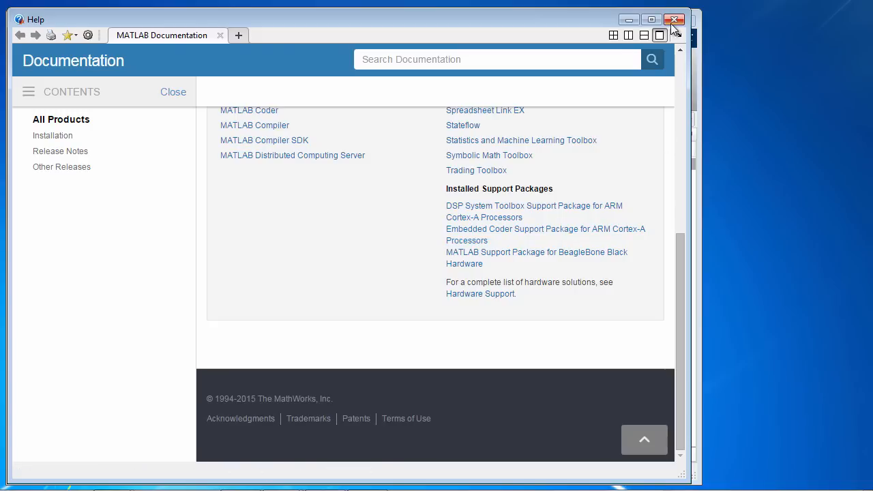
left_click(674, 19)
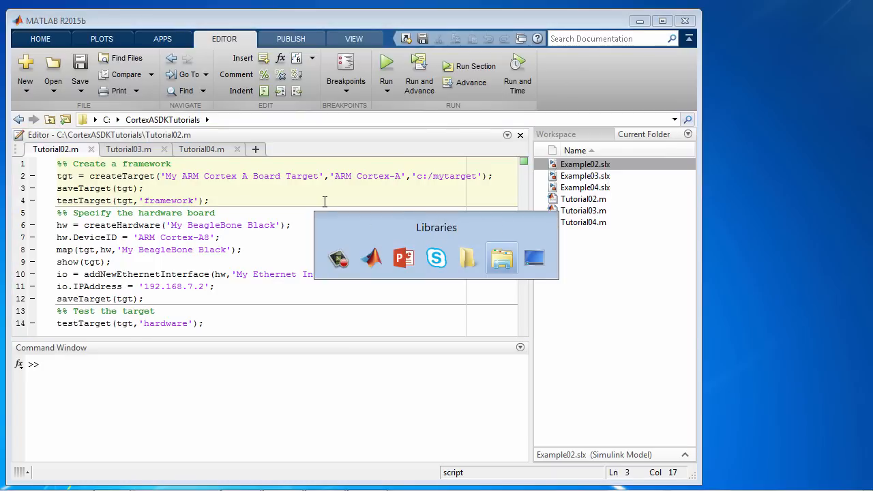
left_click(500, 258)
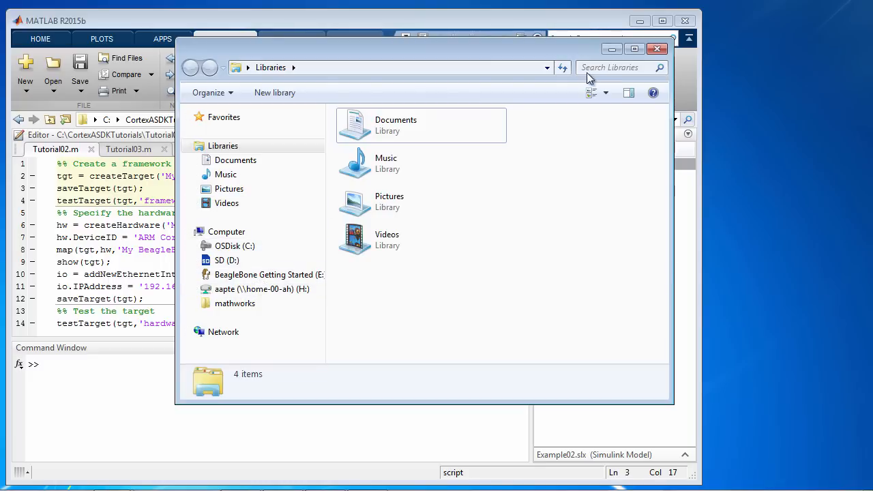
left_click(657, 49)
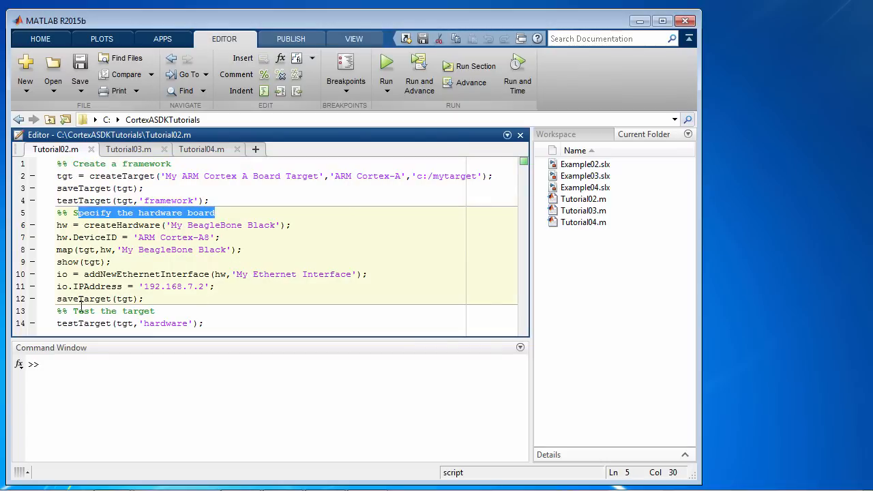
Evaluate the createTarget call to create the 'My ARM Cortex A Board Target' framework
double_click(115, 311)
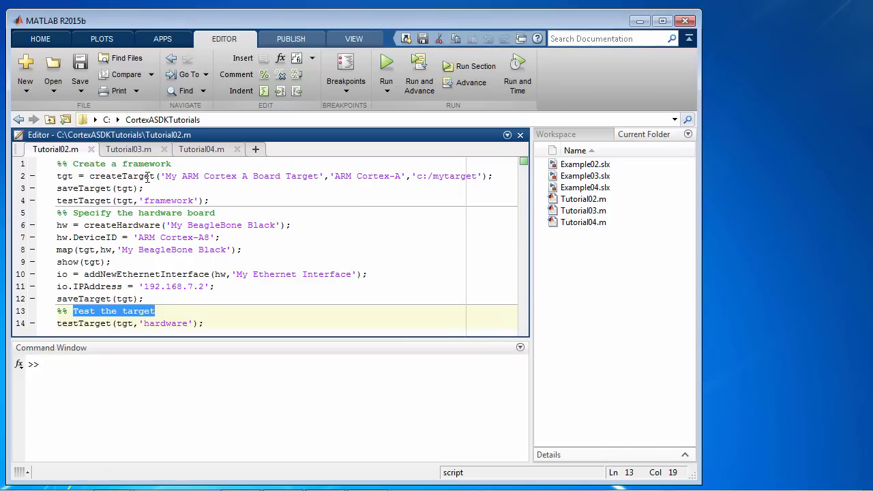
double_click(120, 176)
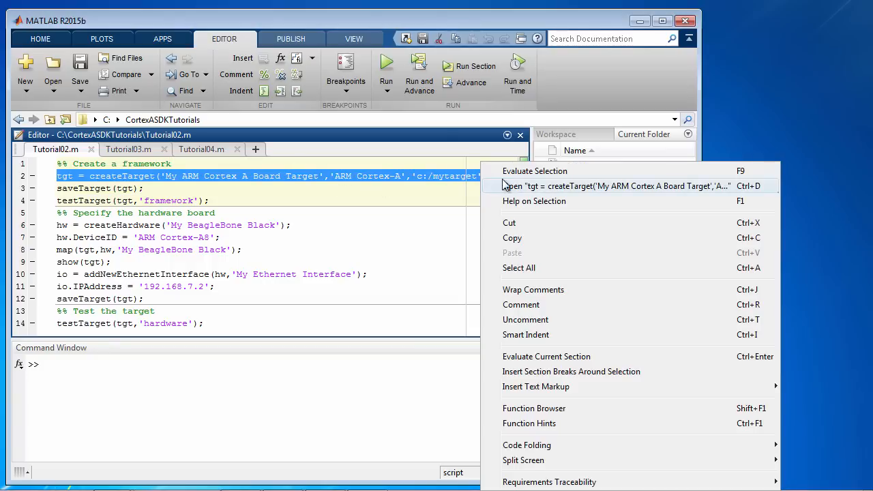
left_click(534, 172)
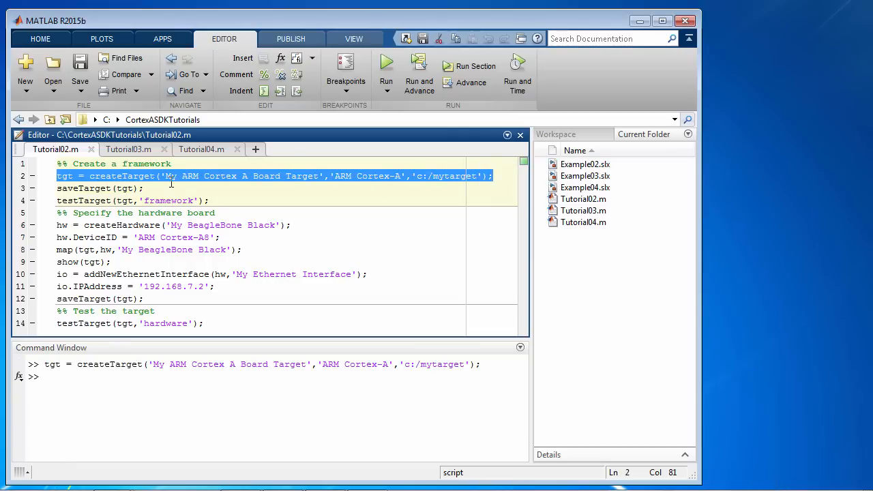
Evaluate the saveTarget and testTarget lines, then display tgt's properties from the Workspace
left_click(177, 201)
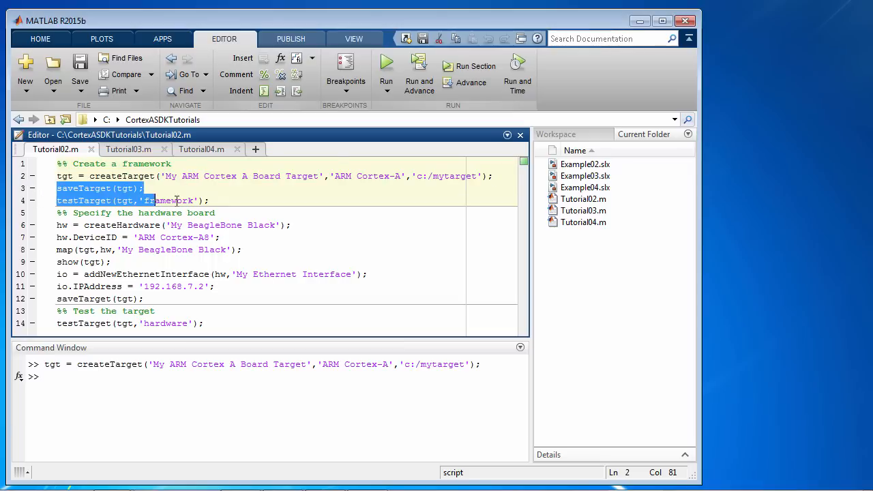
right_click(157, 200)
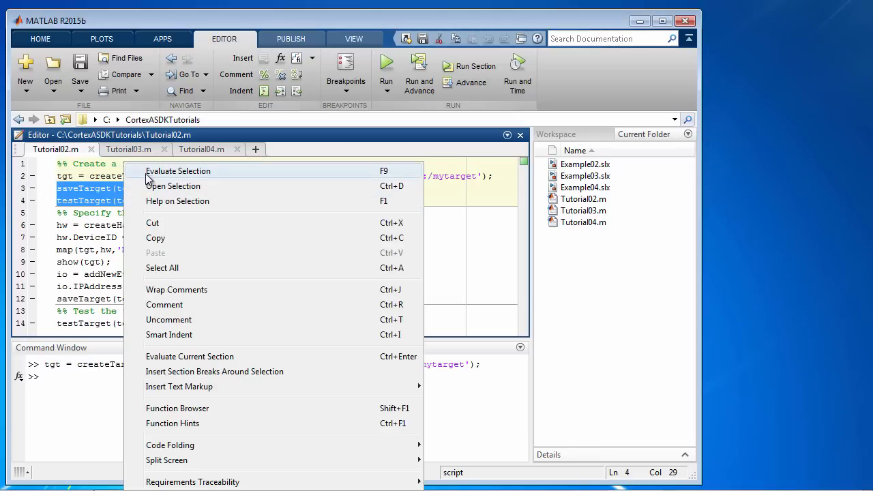
left_click(177, 170)
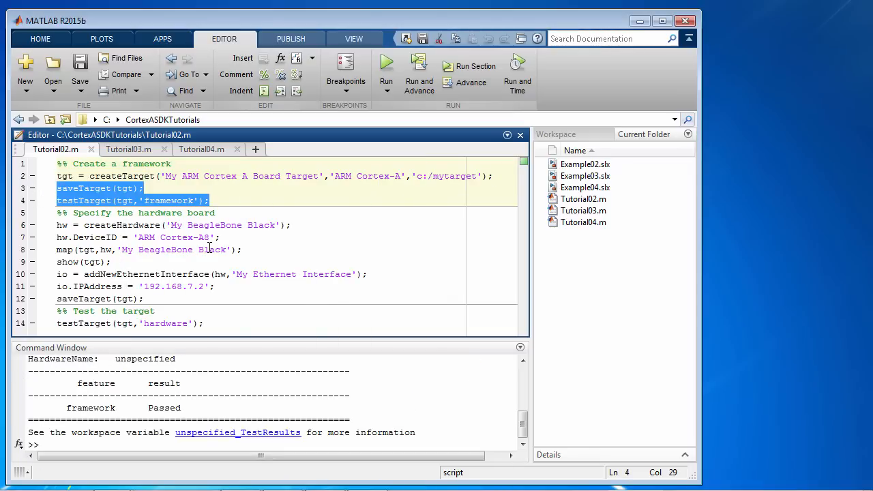
left_click(556, 134)
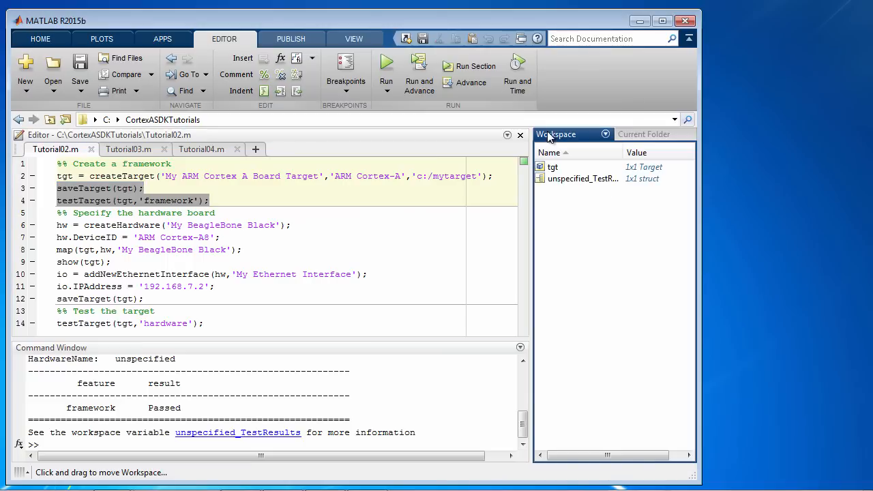
left_click(552, 166)
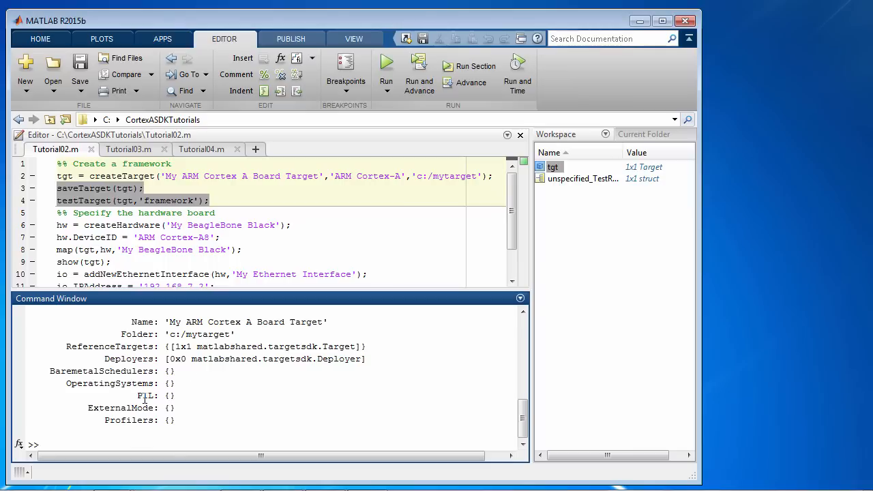
mouse_move(196, 287)
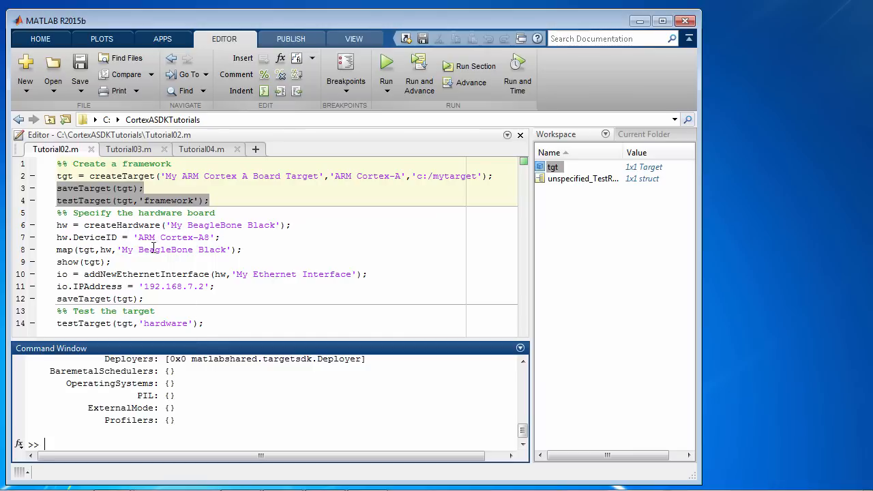
Evaluate the createHardware and DeviceID lines defining 'My BeagleBone Black' as ARM Cortex-A8
double_click(122, 225)
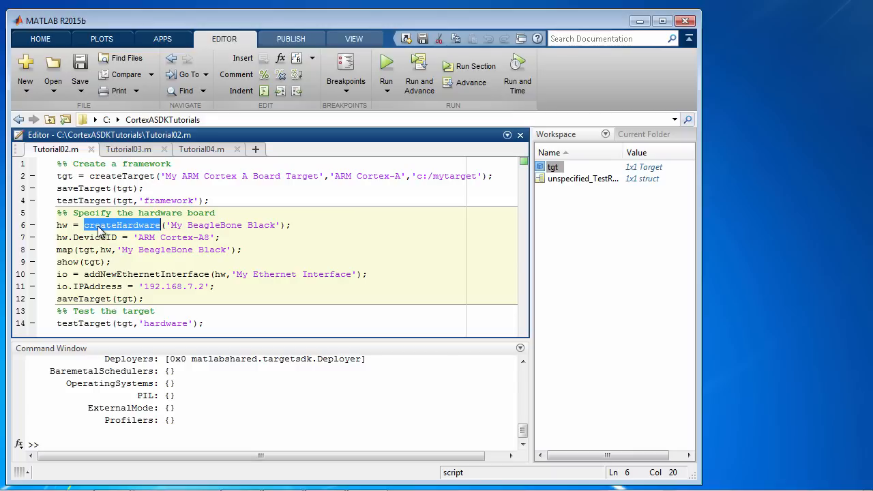
left_click(62, 225)
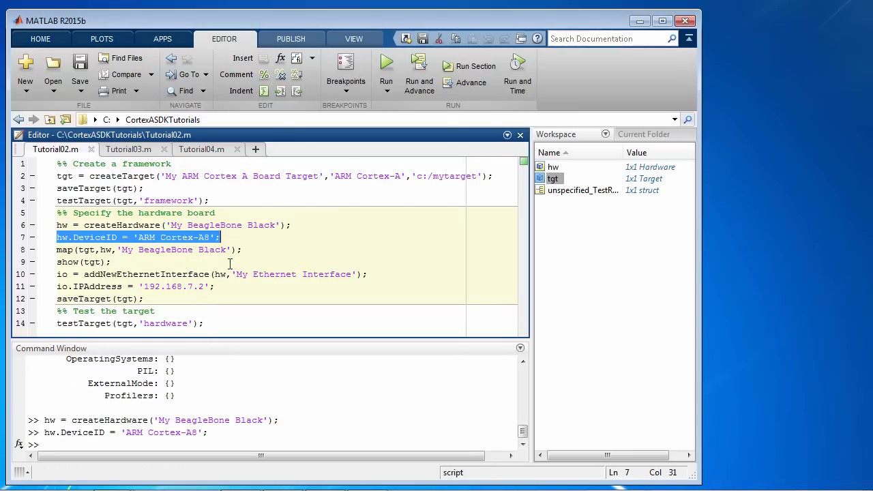
mouse_move(221, 270)
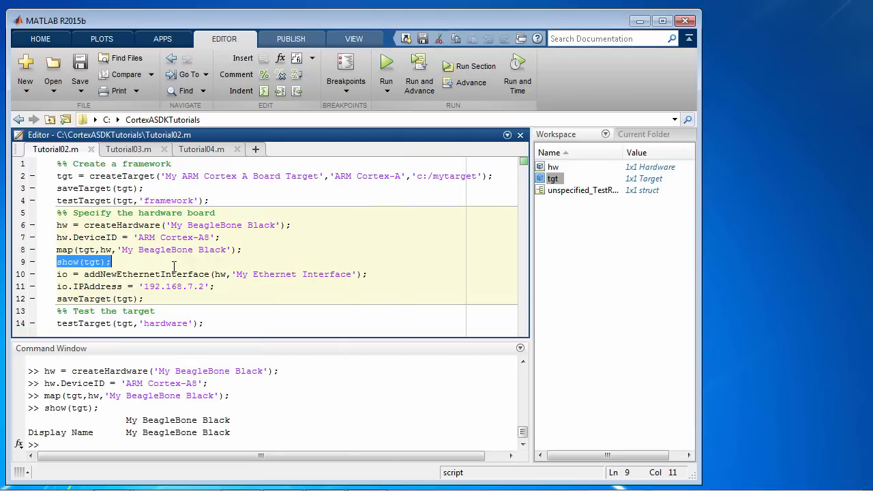
mouse_move(174, 269)
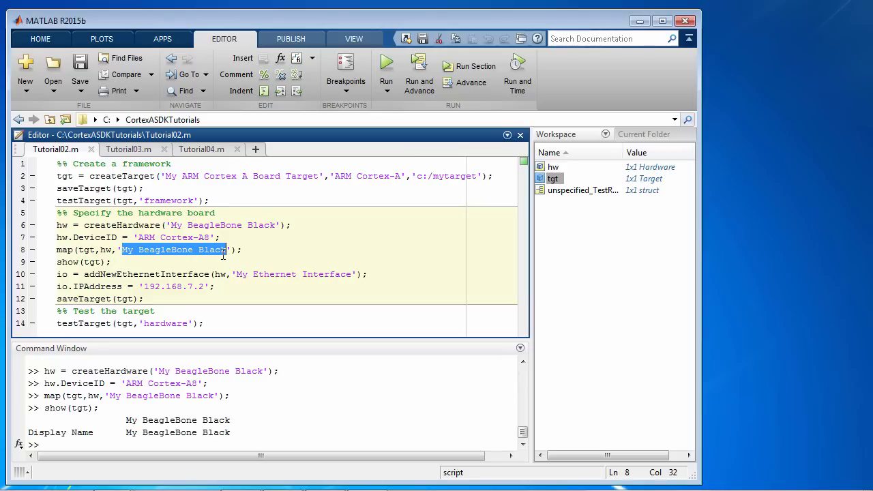
mouse_move(221, 264)
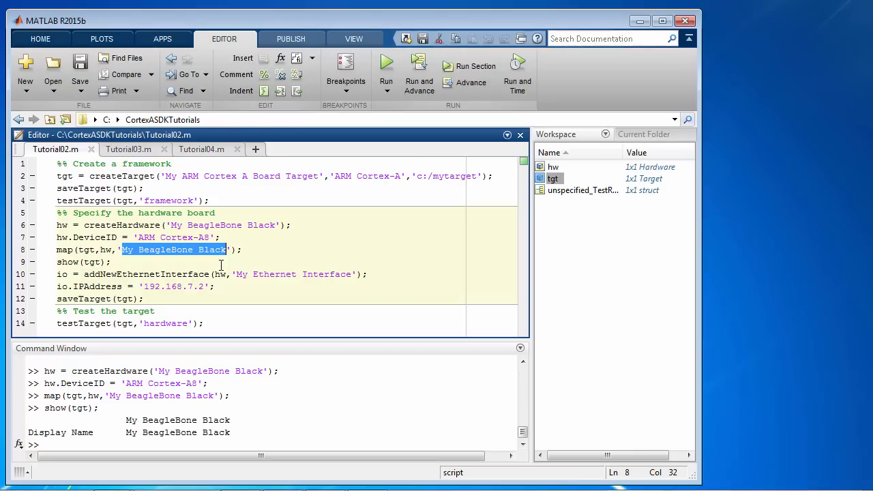
Evaluate the Ethernet interface (192.168.7.2), saveTarget and hardware testTarget lines
left_click(214, 287)
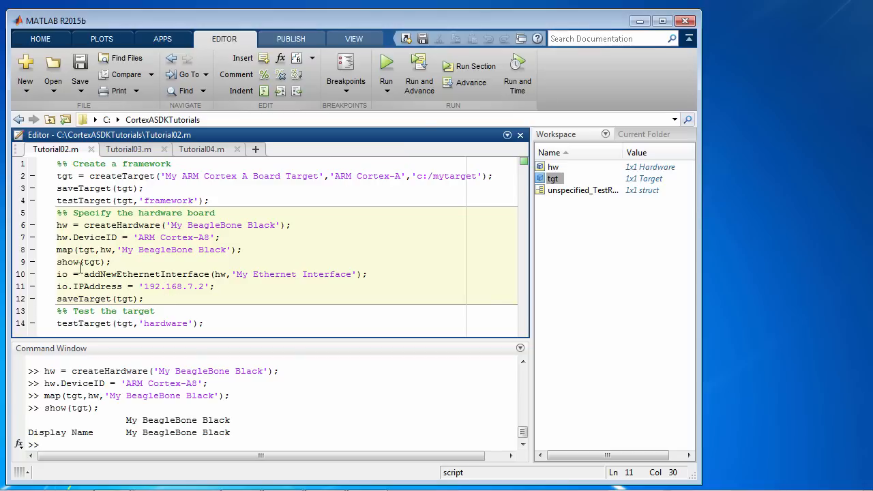
left_click_drag(58, 274, 143, 298)
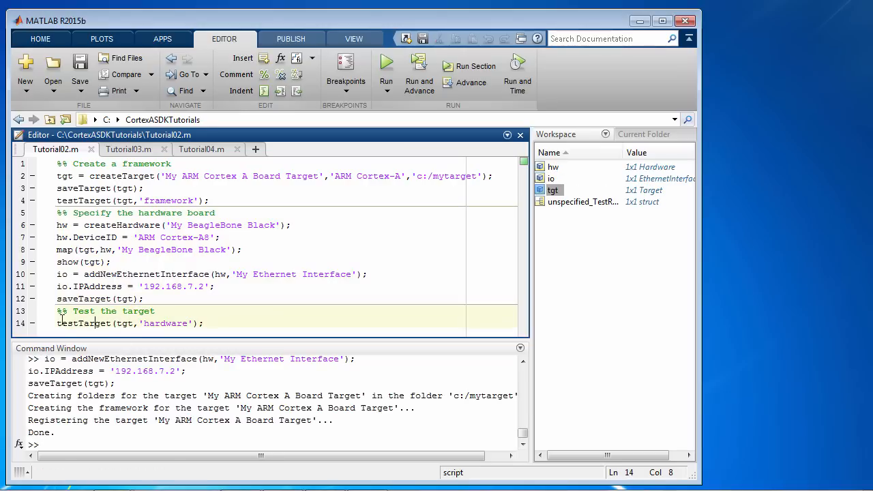
triple_click(130, 322)
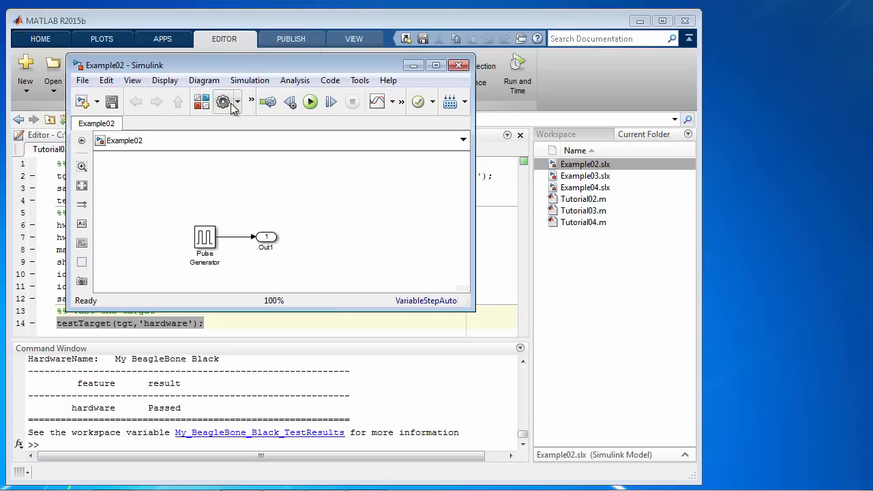
Show My BeagleBone Black in Example02's Hardware Implementation board dropdown
left_click(222, 101)
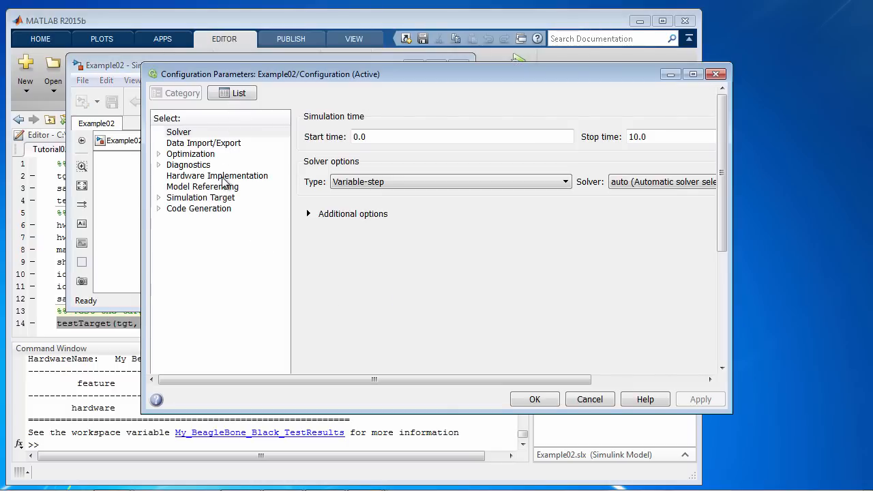
left_click(217, 174)
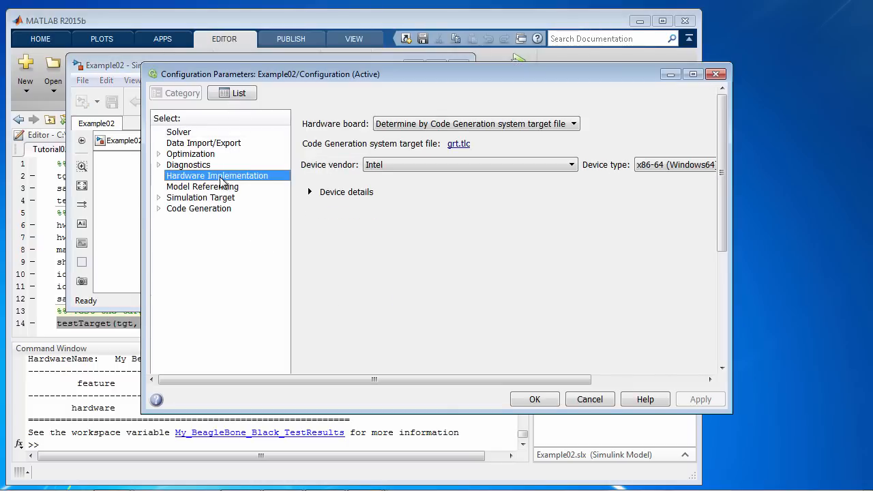
mouse_move(355, 122)
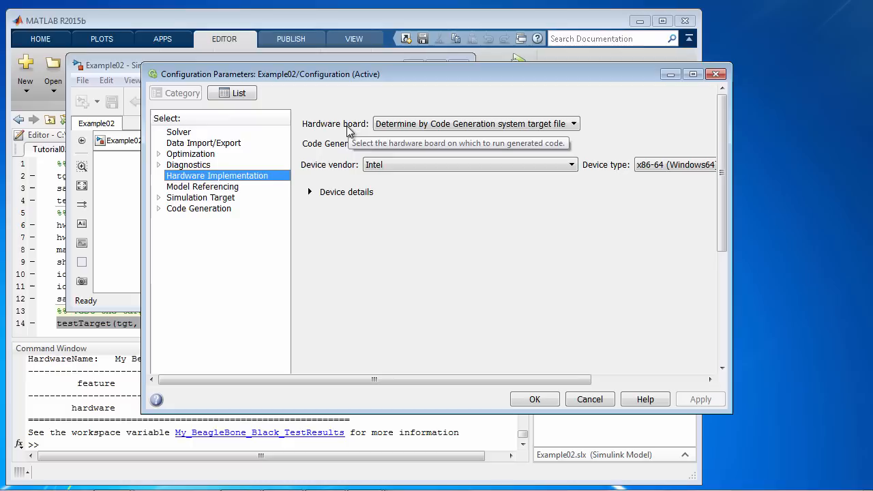
mouse_move(385, 133)
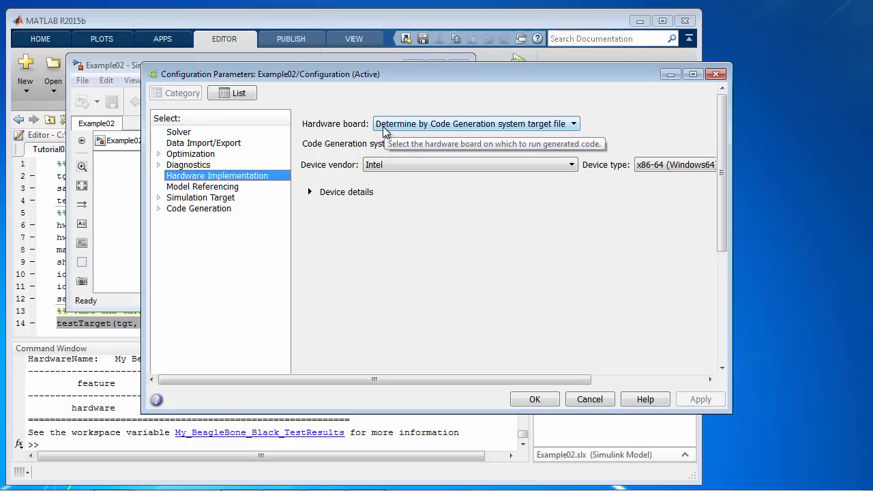
left_click(573, 123)
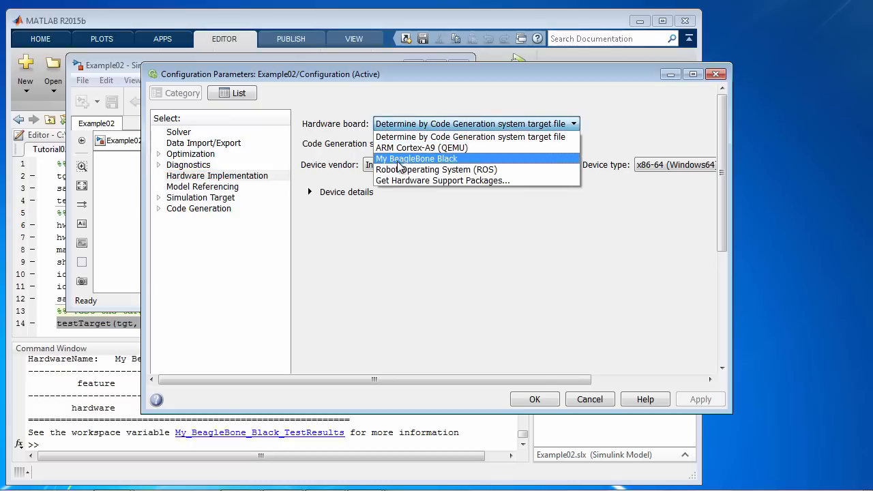